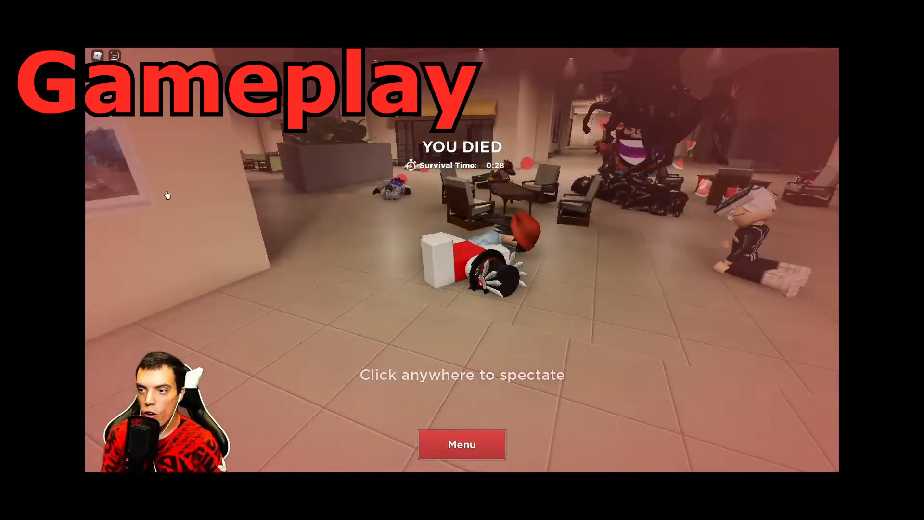
Return from the death screen to the Evade menu and join a new round on the mall map
{"action": "left_click", "coordinate": [461, 443]}
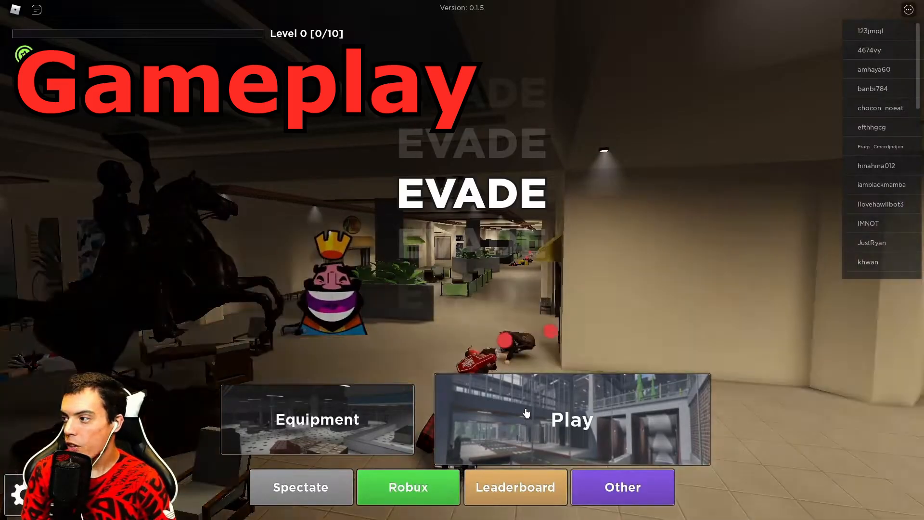
{"action": "left_click", "coordinate": [571, 419]}
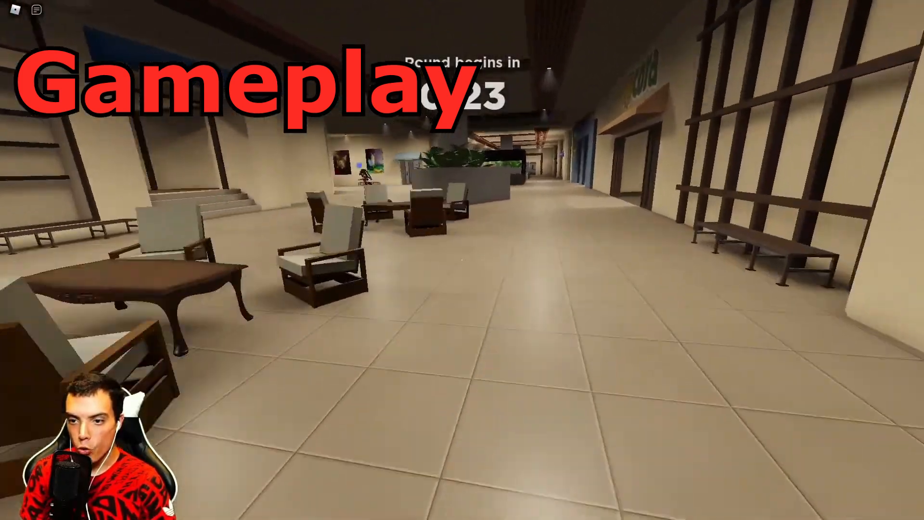